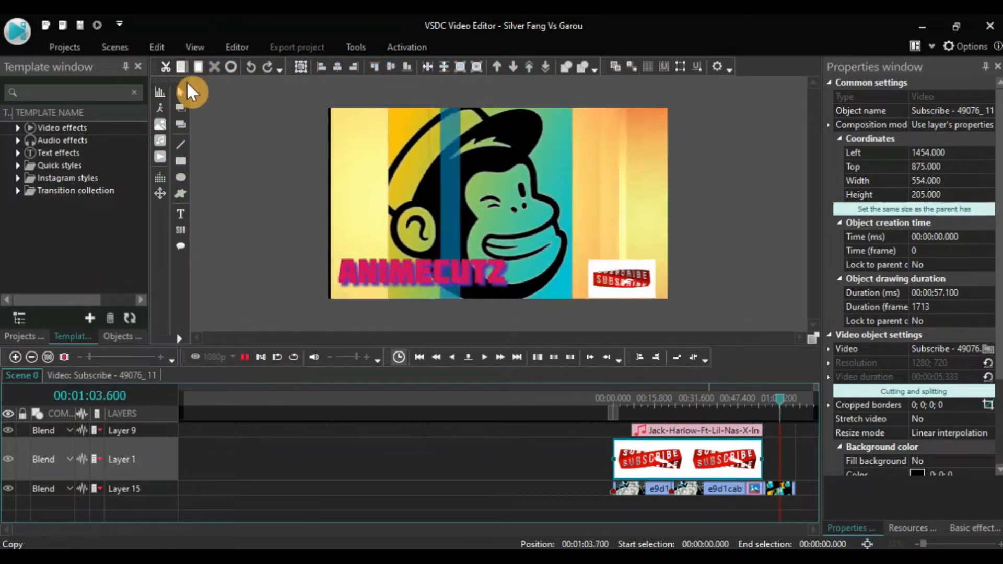
Step: Pause the outro scene preview near the end of the timeline
{"action": "left_click", "coordinate": [245, 357]}
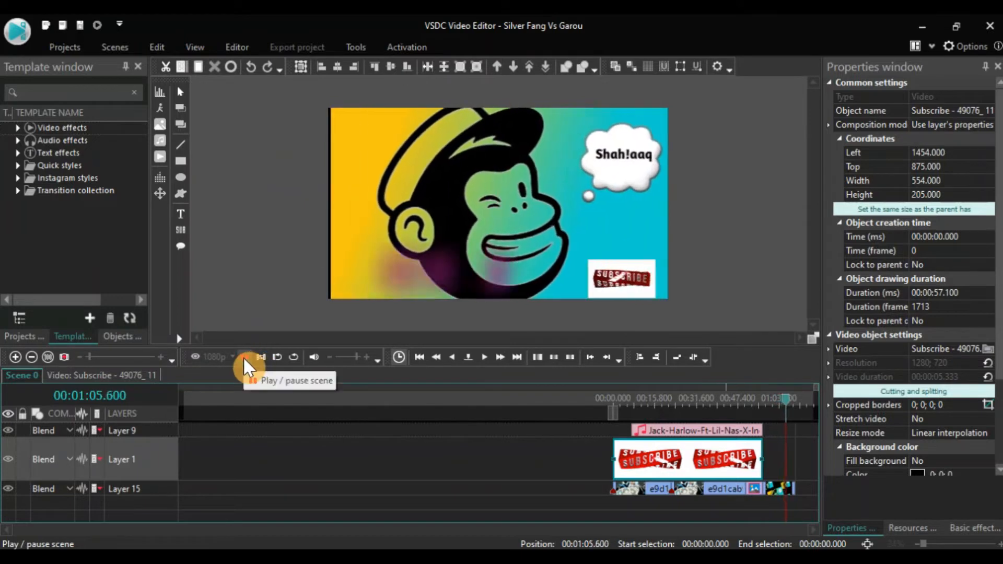
{"action": "left_click", "coordinate": [247, 357]}
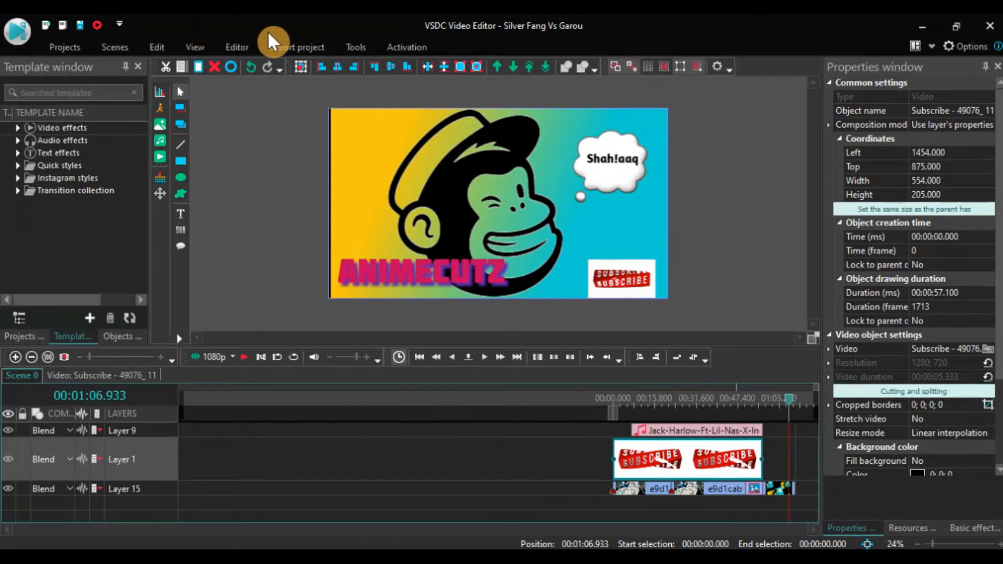
Step: Switch to the Export project tab to show the media device options
{"action": "left_click", "coordinate": [296, 47]}
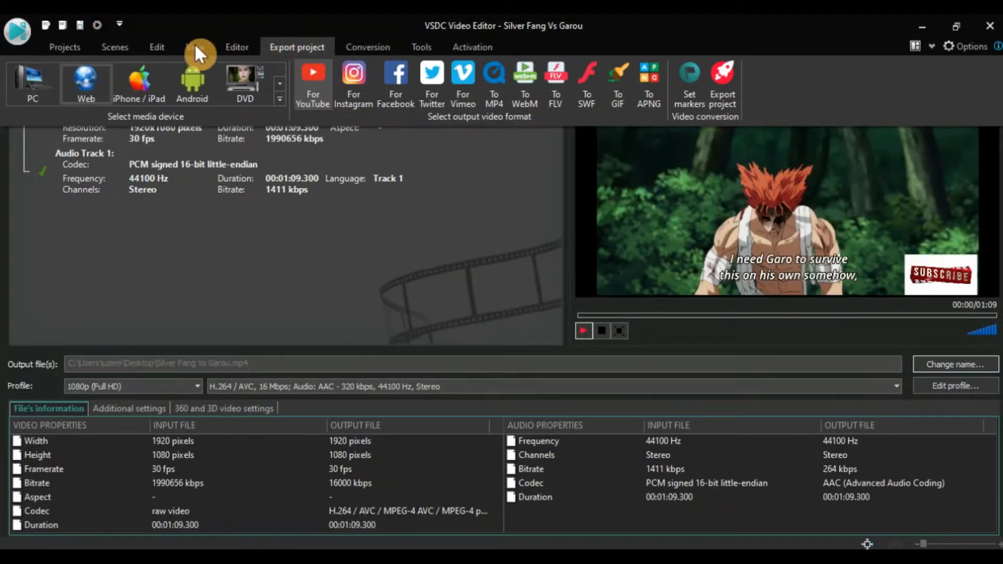
{"action": "mouse_move", "coordinate": [85, 83]}
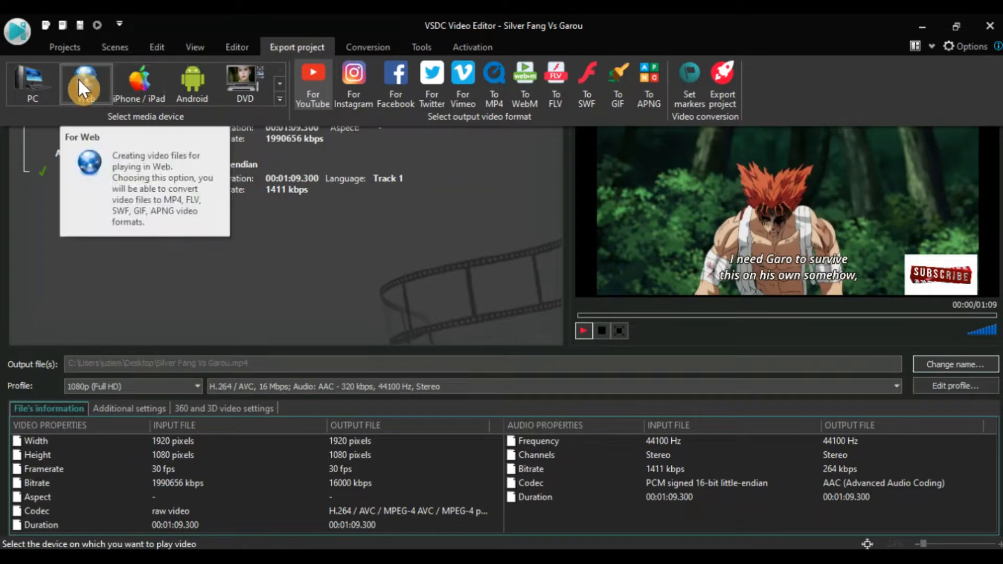
{"action": "mouse_move", "coordinate": [32, 80]}
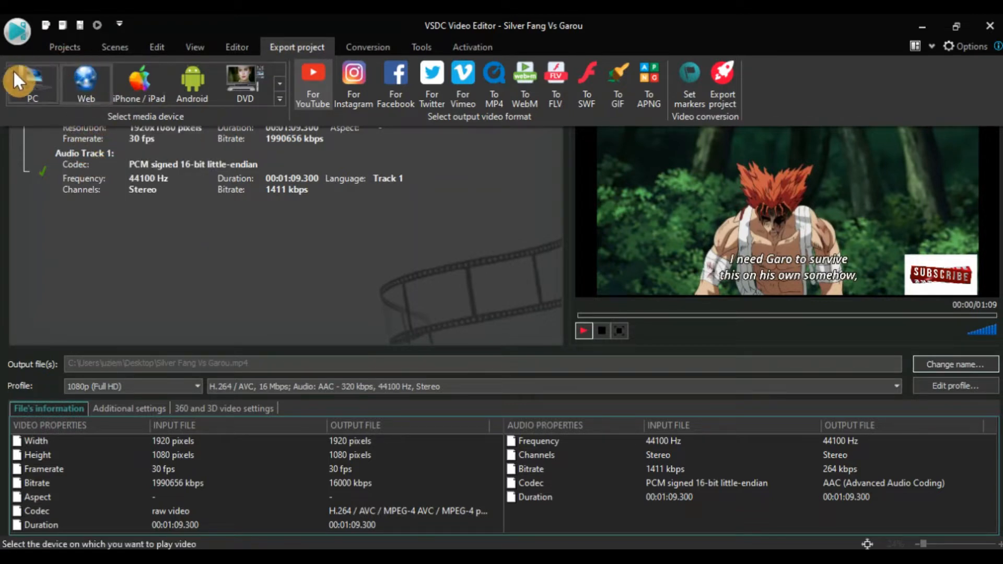
{"action": "mouse_move", "coordinate": [31, 83]}
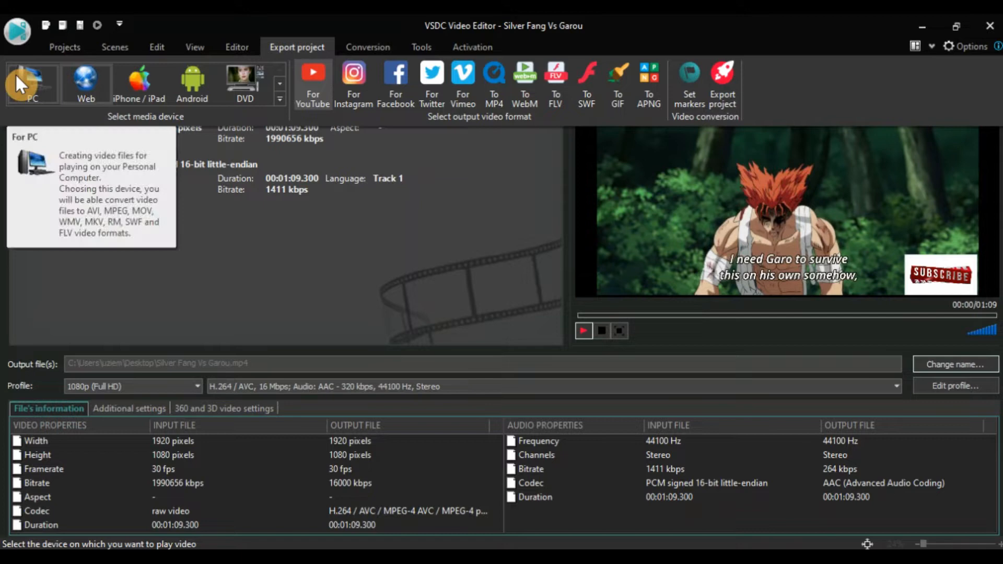
{"action": "mouse_move", "coordinate": [85, 84]}
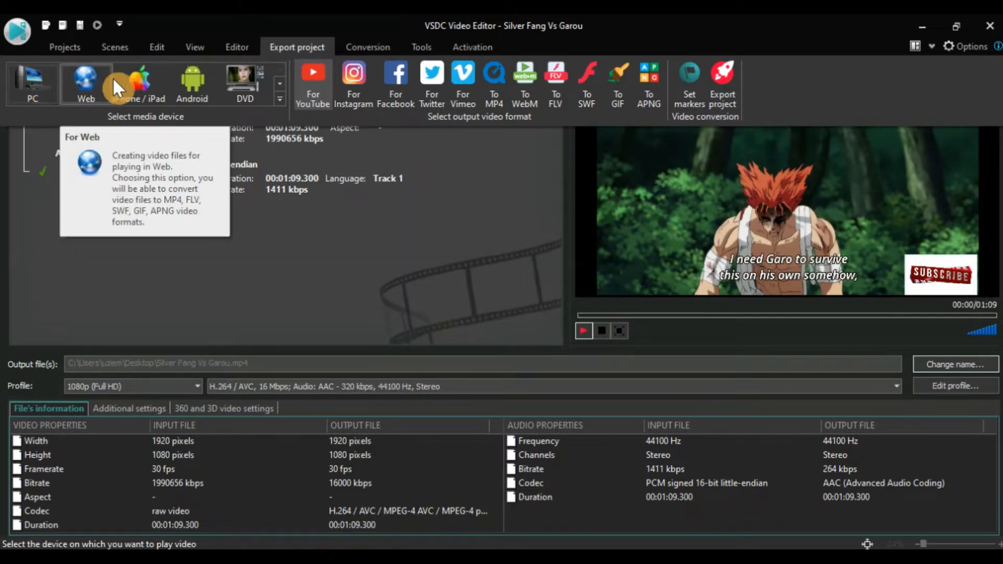
{"action": "mouse_move", "coordinate": [139, 84]}
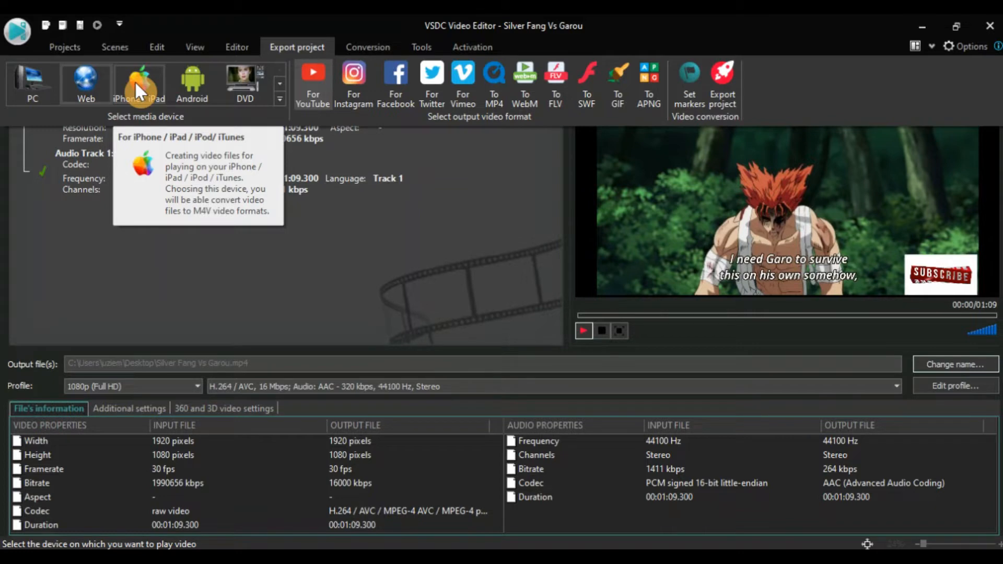
{"action": "mouse_move", "coordinate": [192, 83]}
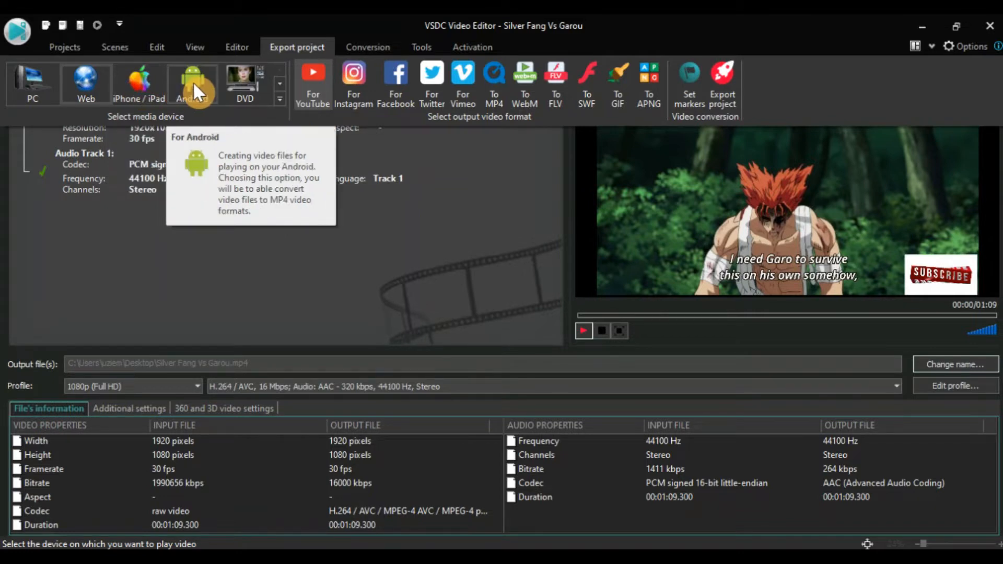
{"action": "mouse_move", "coordinate": [245, 83]}
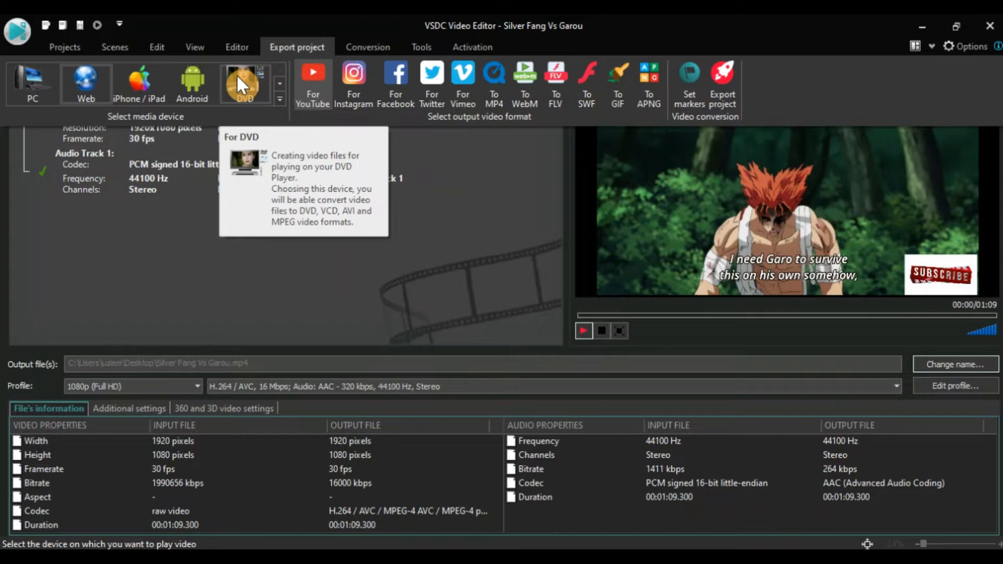
{"action": "mouse_move", "coordinate": [293, 88]}
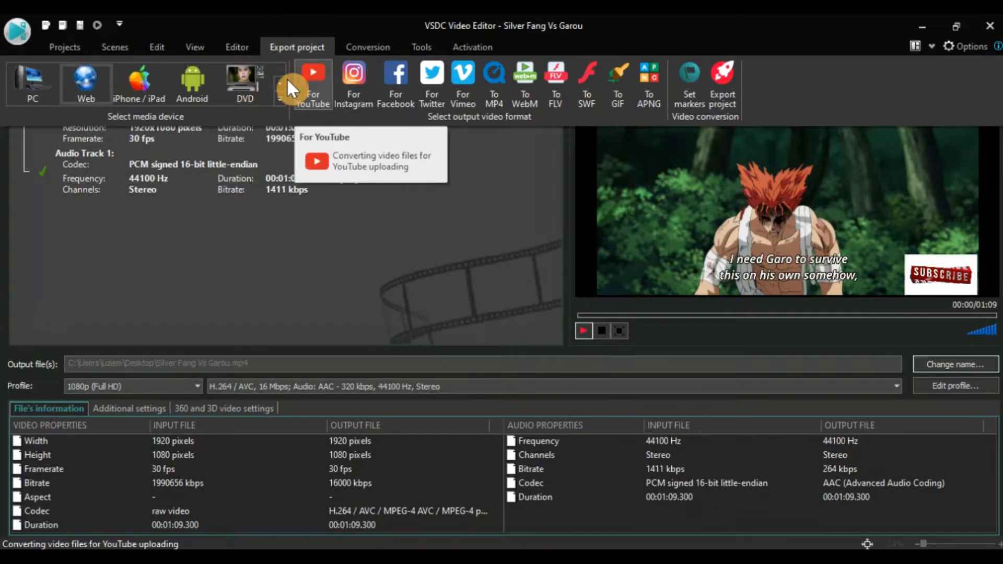
{"action": "mouse_move", "coordinate": [282, 86]}
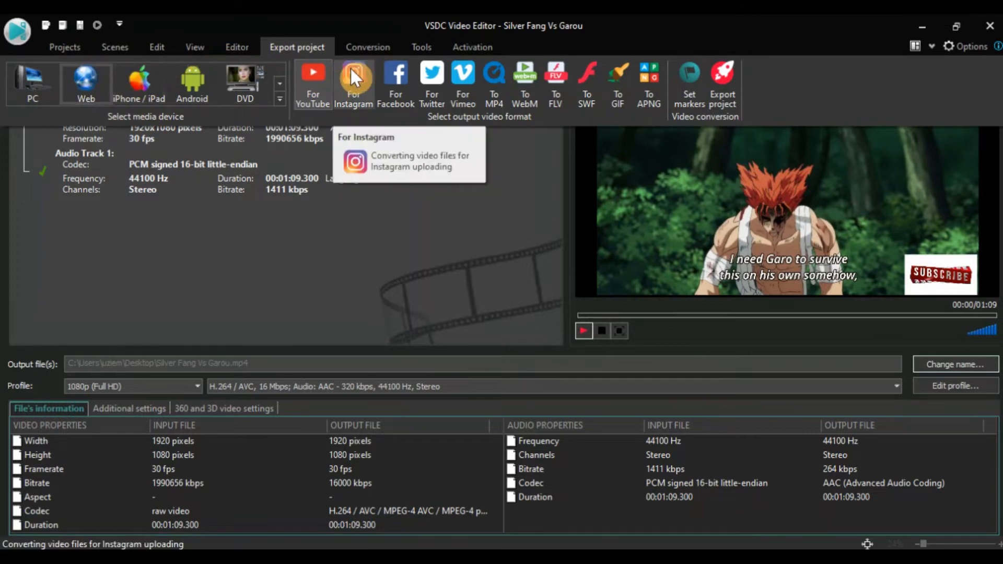
{"action": "mouse_move", "coordinate": [432, 71]}
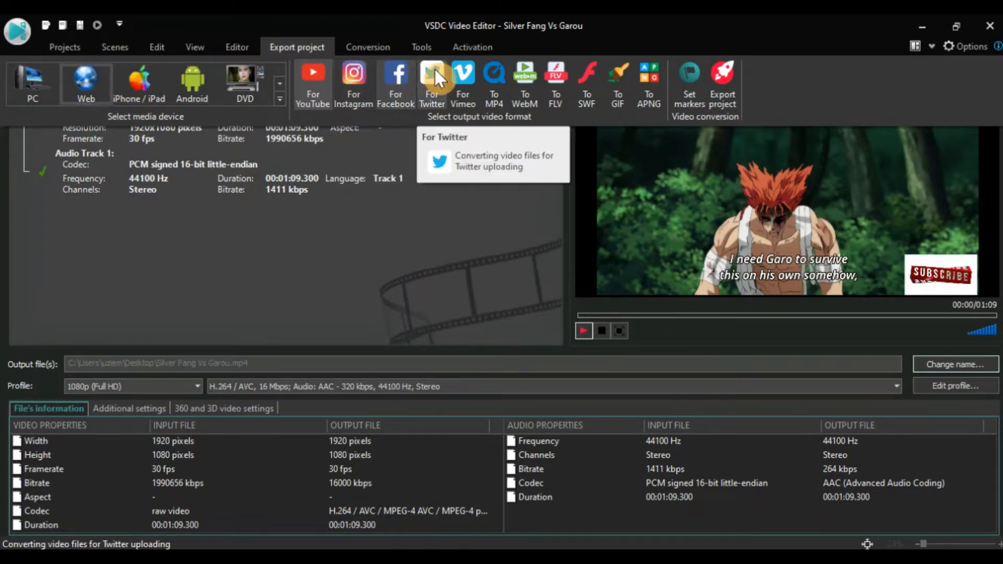
{"action": "mouse_move", "coordinate": [494, 73]}
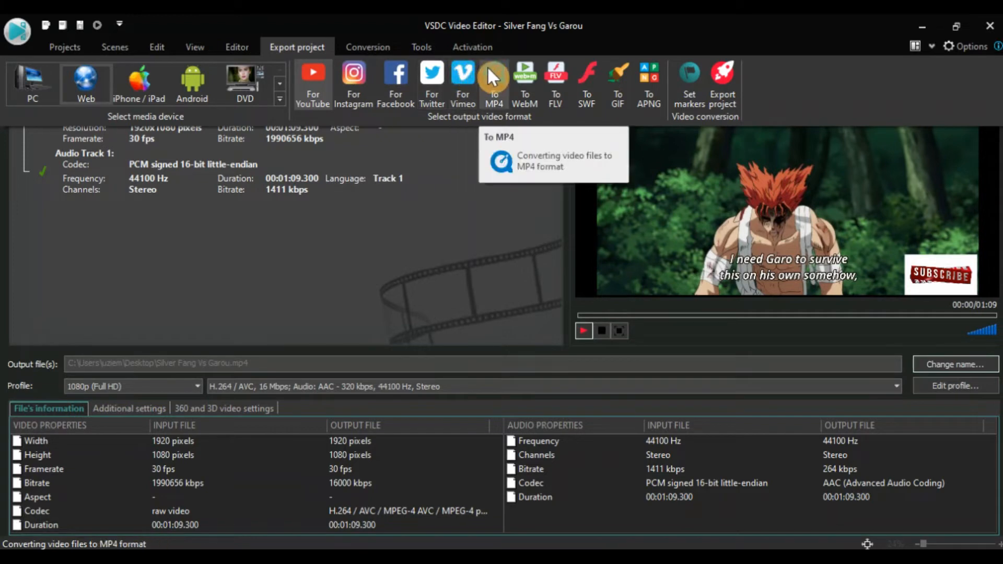
{"action": "mouse_move", "coordinate": [555, 72]}
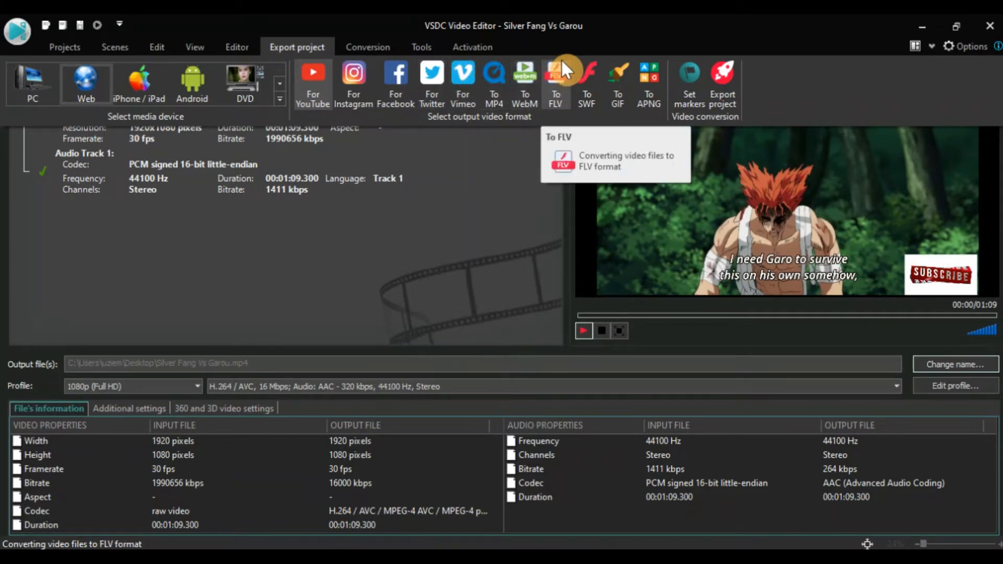
{"action": "mouse_move", "coordinate": [598, 76]}
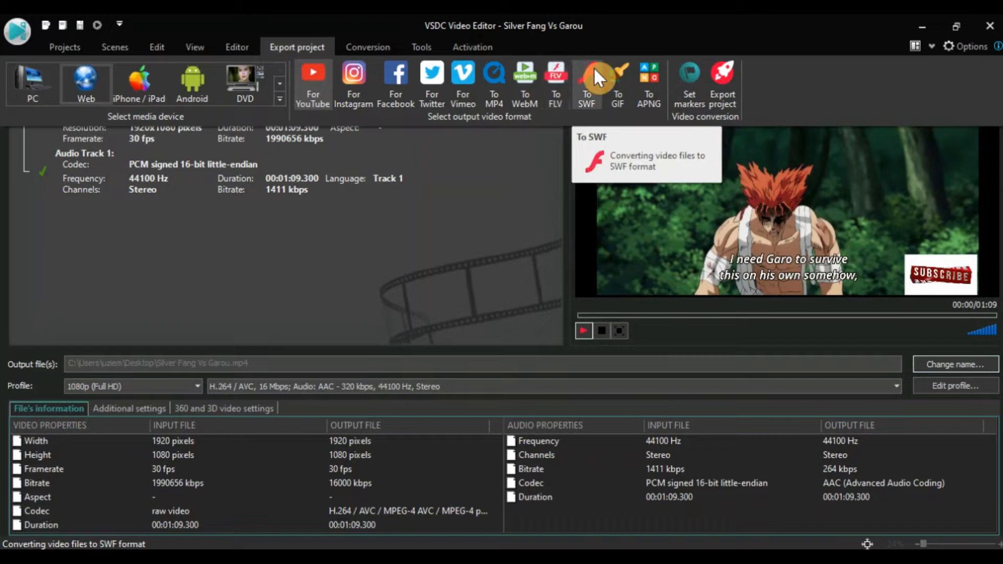
{"action": "mouse_move", "coordinate": [296, 46]}
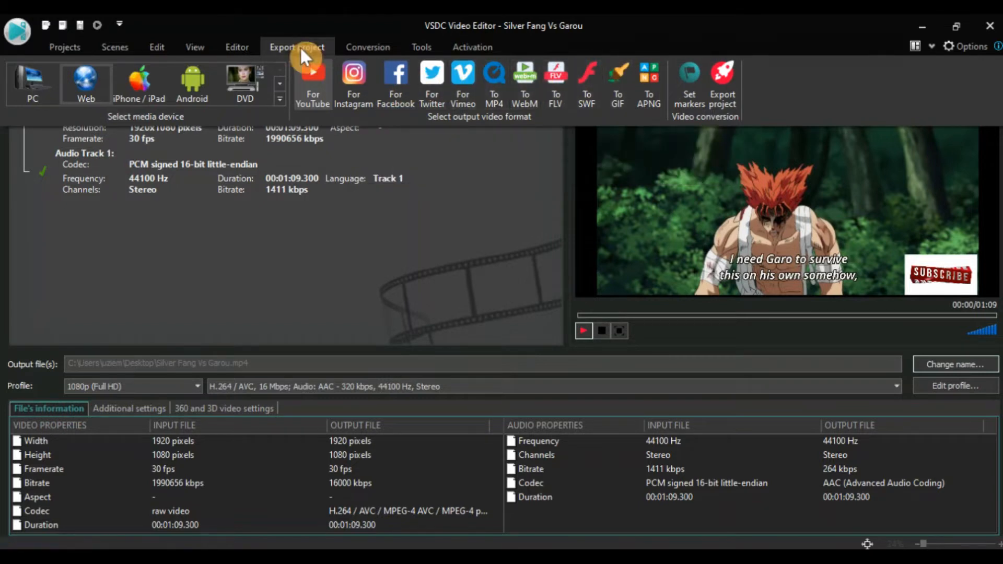
{"action": "mouse_move", "coordinate": [494, 83]}
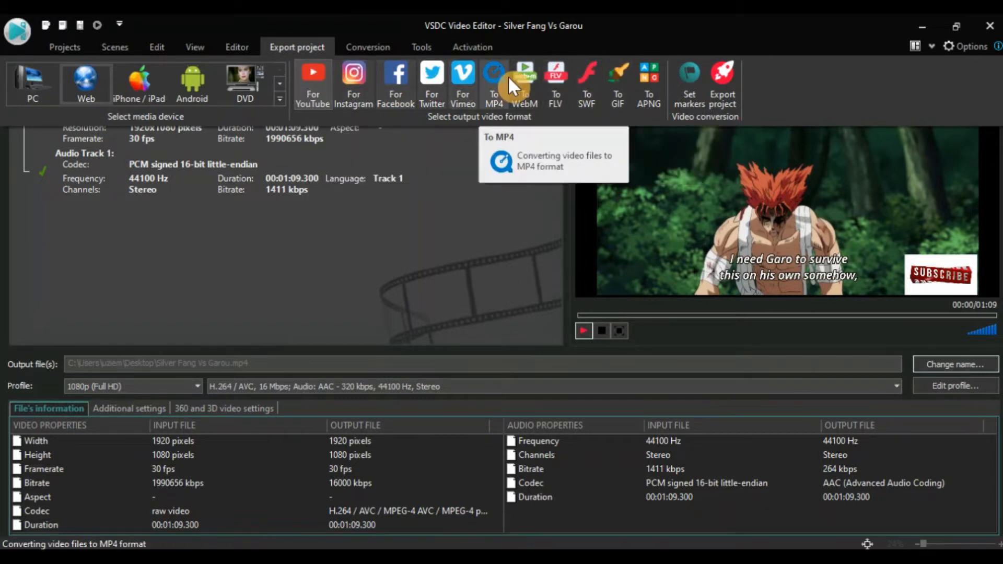
{"action": "mouse_move", "coordinate": [721, 83]}
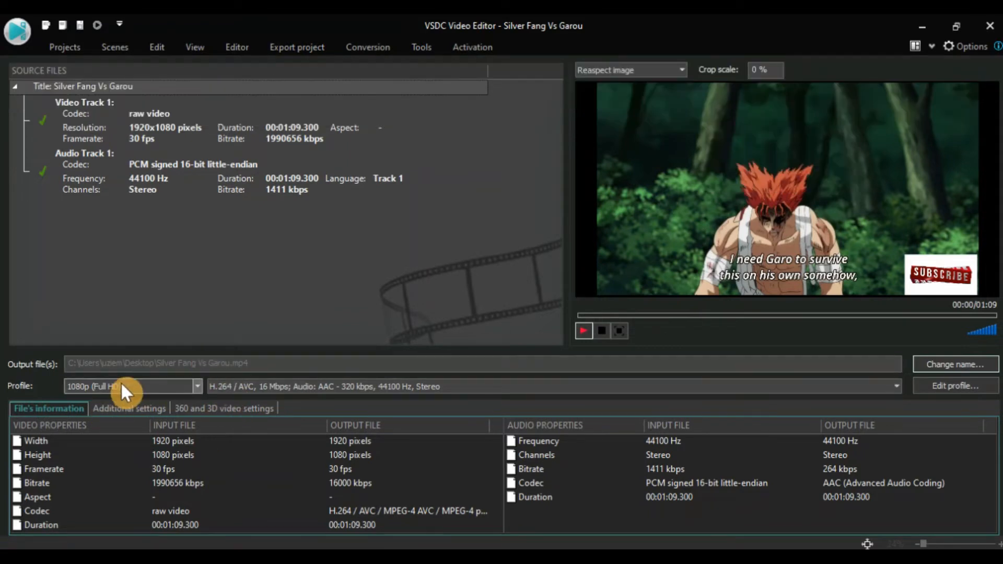
Step: Choose 1080p (Full HD) from the export Profile dropdown
{"action": "left_click", "coordinate": [196, 385]}
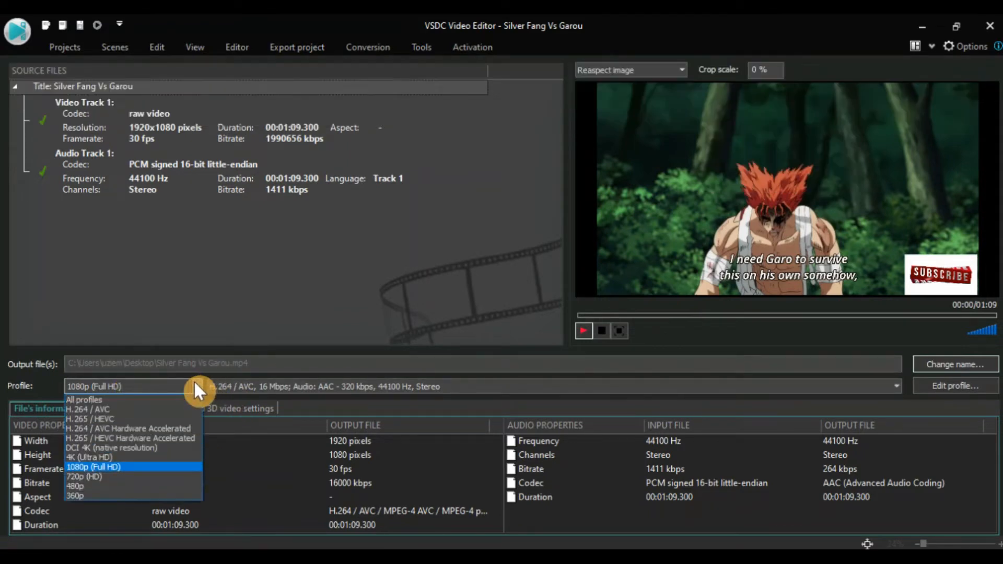
{"action": "mouse_move", "coordinate": [122, 474]}
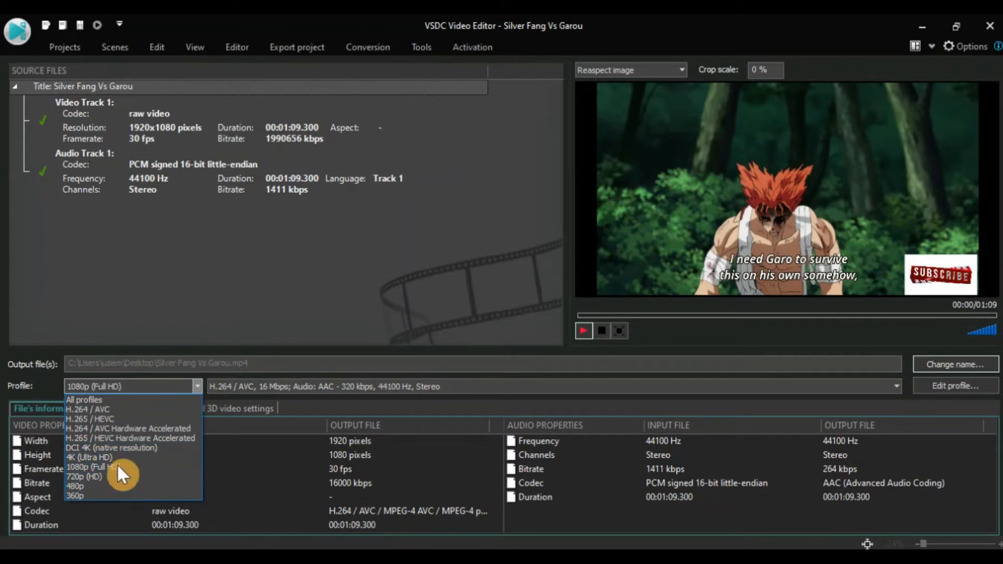
{"action": "mouse_move", "coordinate": [105, 444]}
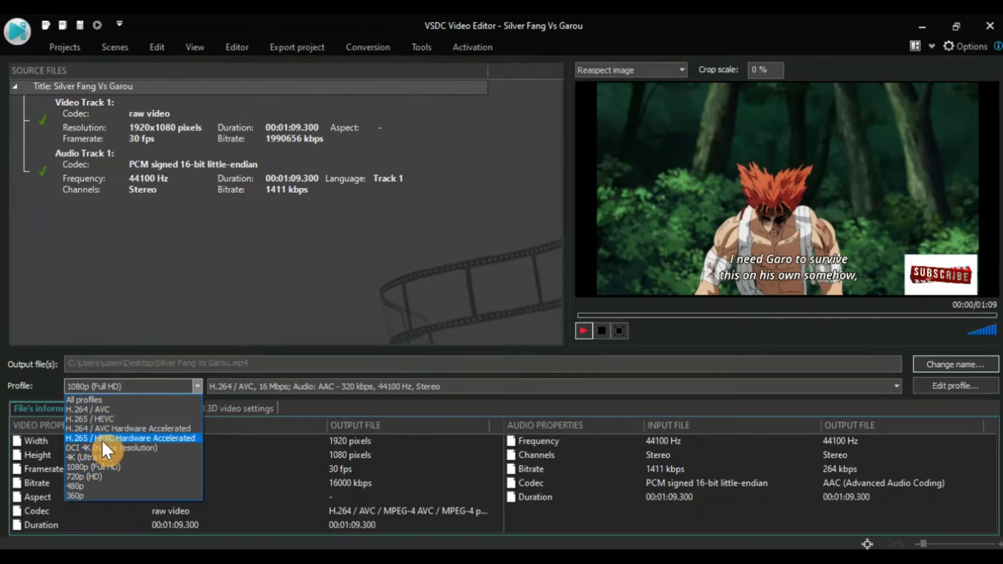
{"action": "mouse_move", "coordinate": [83, 496]}
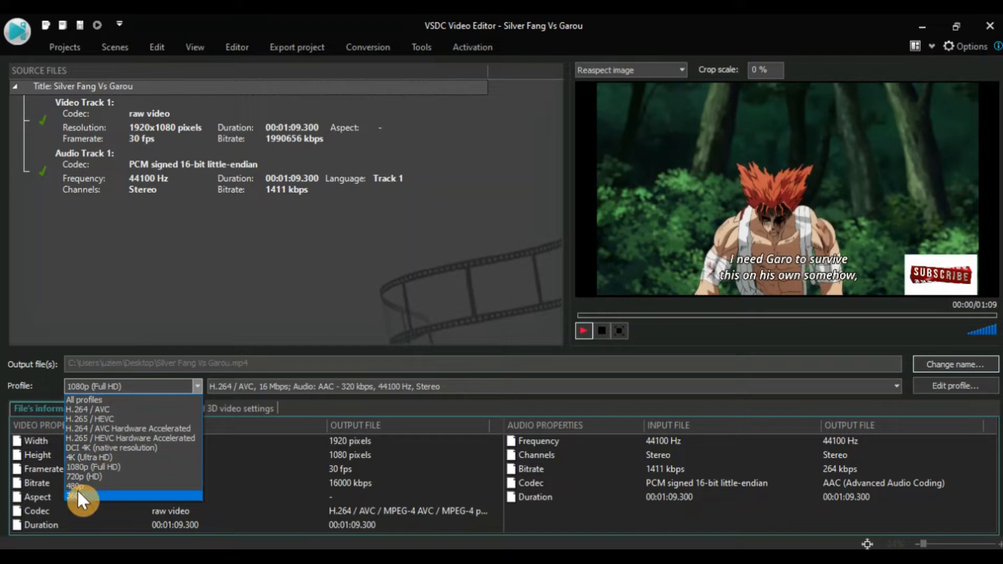
{"action": "mouse_move", "coordinate": [83, 496]}
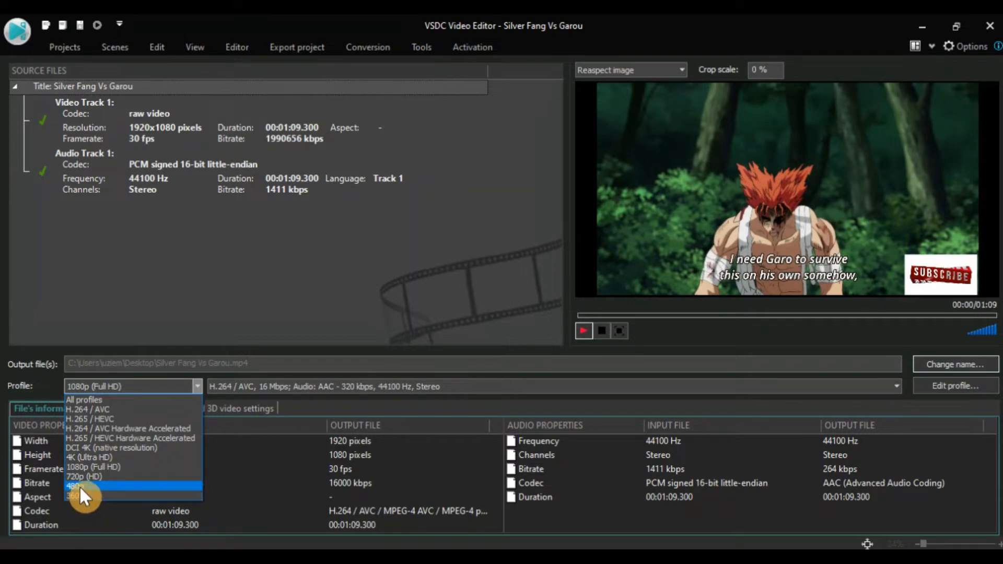
{"action": "mouse_move", "coordinate": [89, 459]}
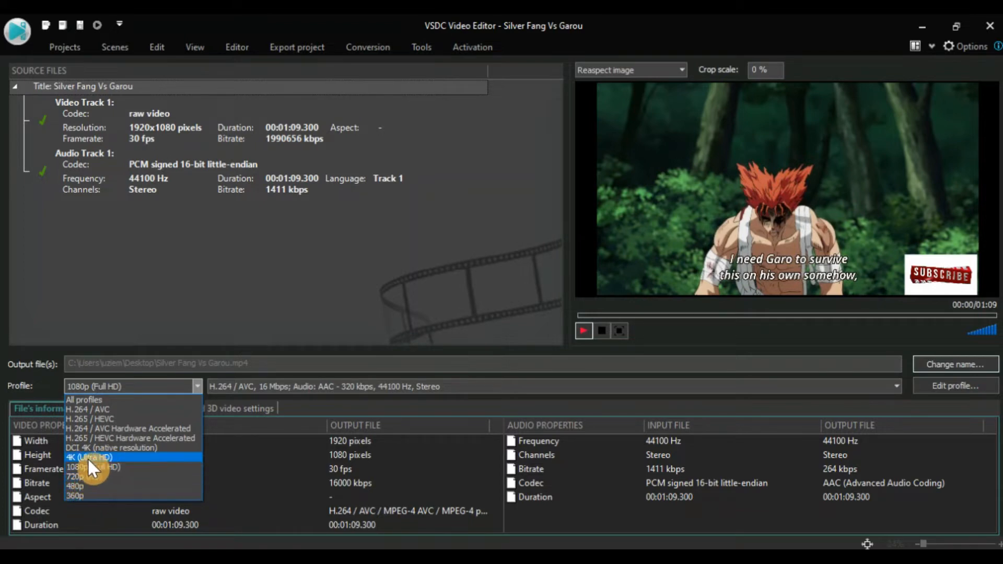
{"action": "left_click", "coordinate": [93, 467]}
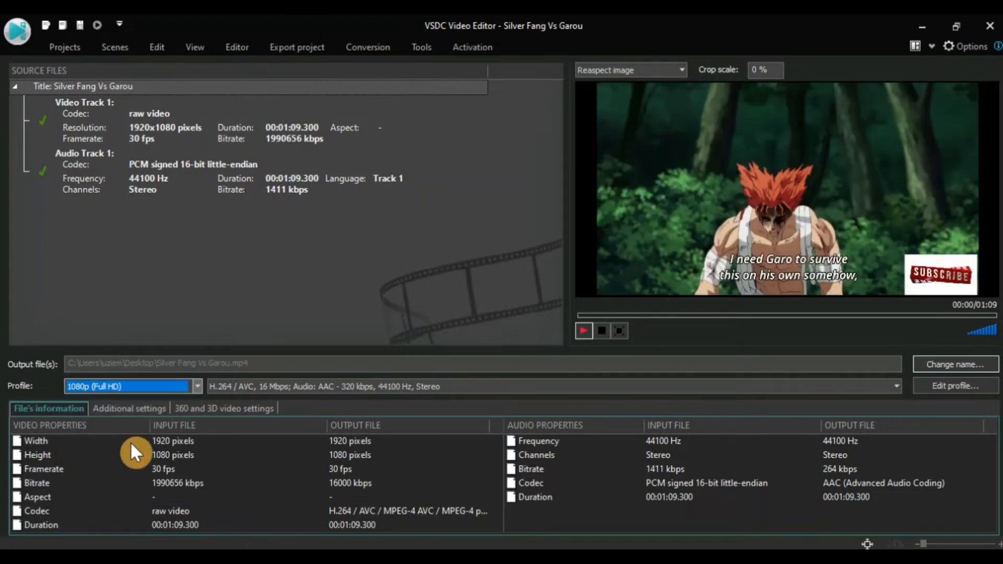
{"action": "mouse_move", "coordinate": [955, 364]}
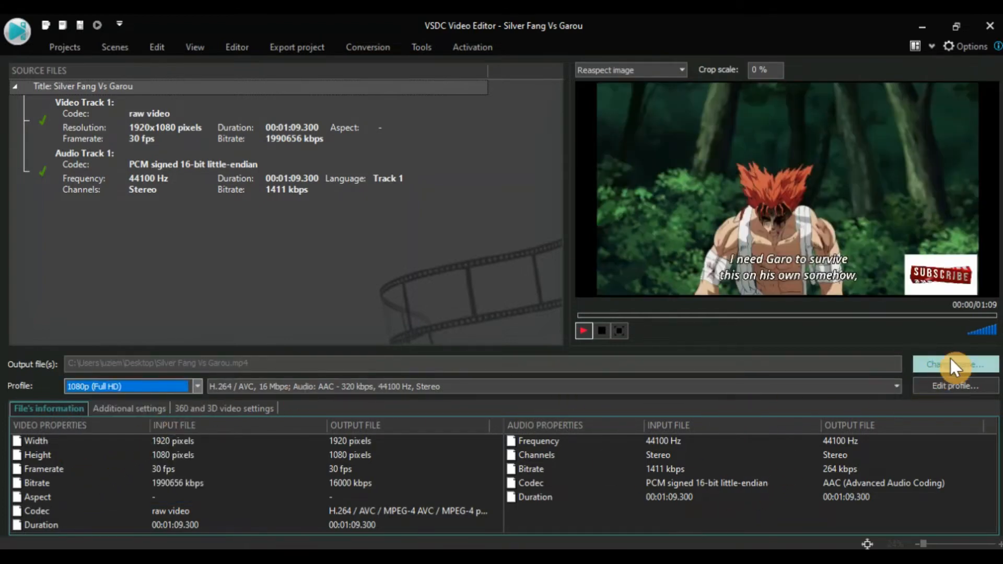
{"action": "left_click", "coordinate": [954, 365]}
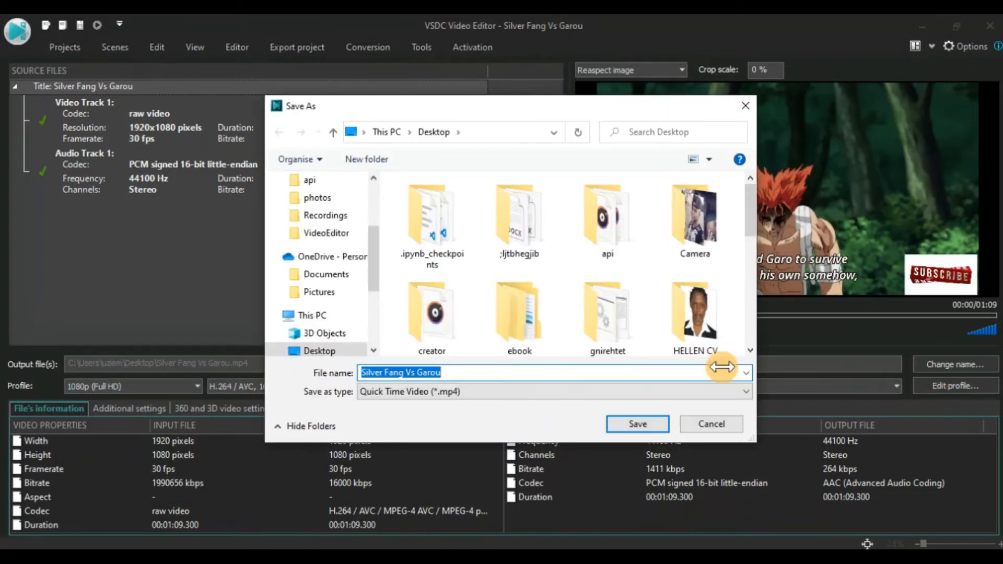
{"action": "mouse_move", "coordinate": [444, 367]}
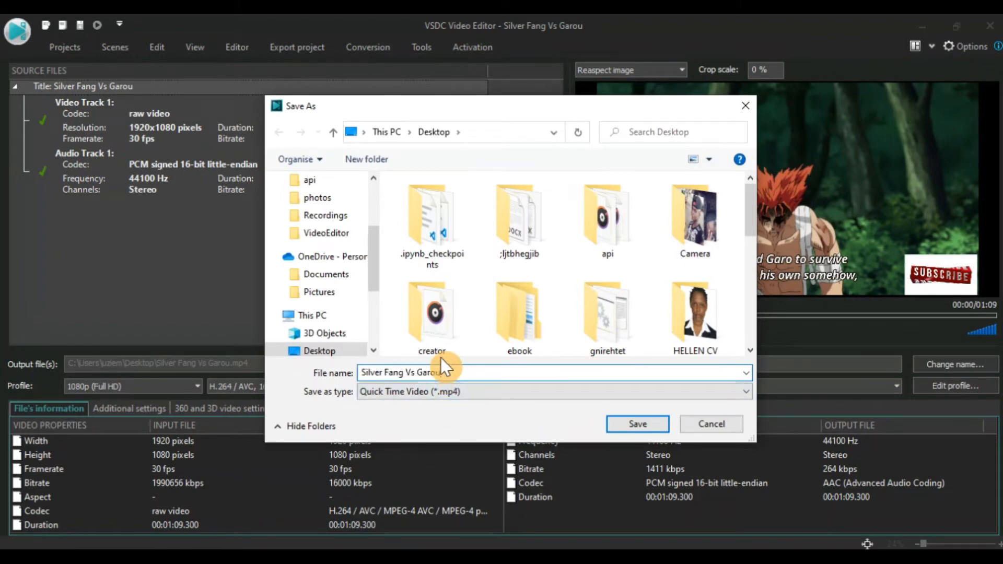
{"action": "left_click", "coordinate": [636, 424]}
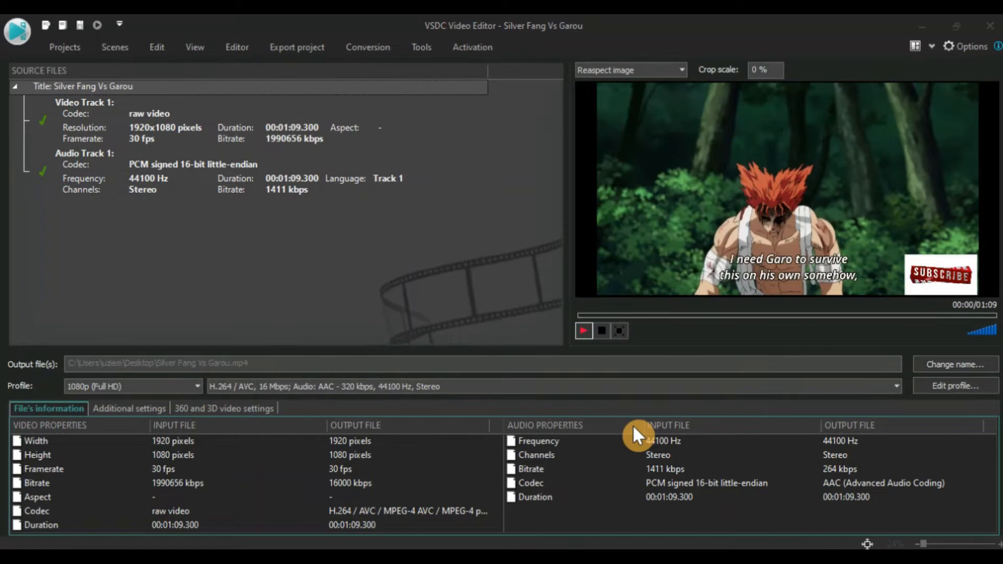
{"action": "mouse_move", "coordinate": [483, 399]}
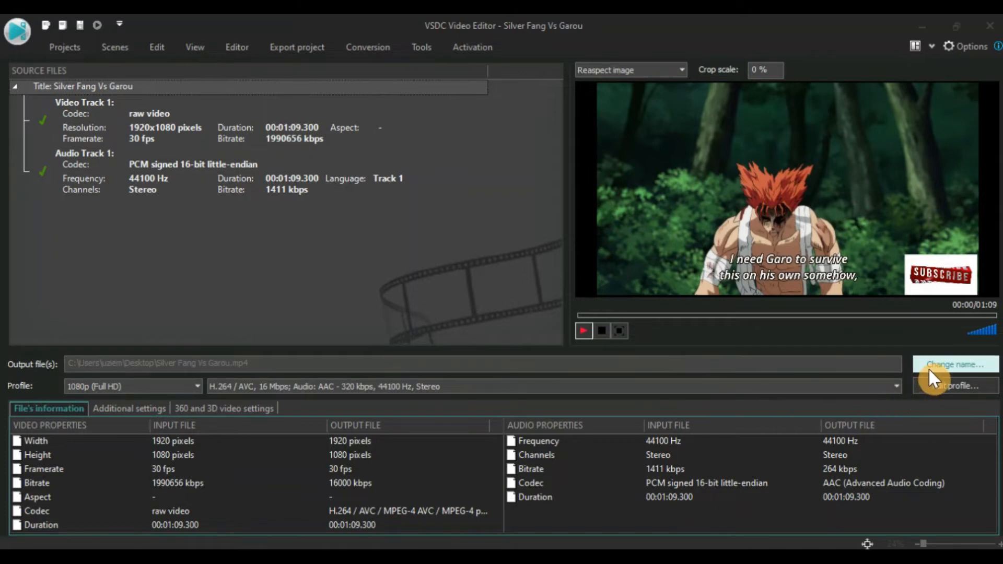
{"action": "mouse_move", "coordinate": [952, 385]}
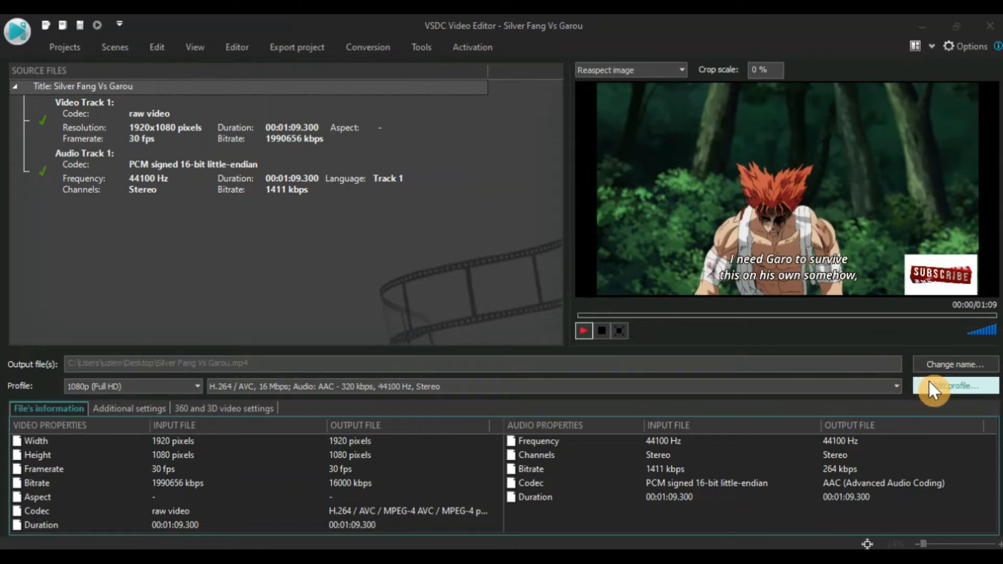
Step: Open the YouTube profile editor via Edit profile
{"action": "left_click", "coordinate": [953, 385]}
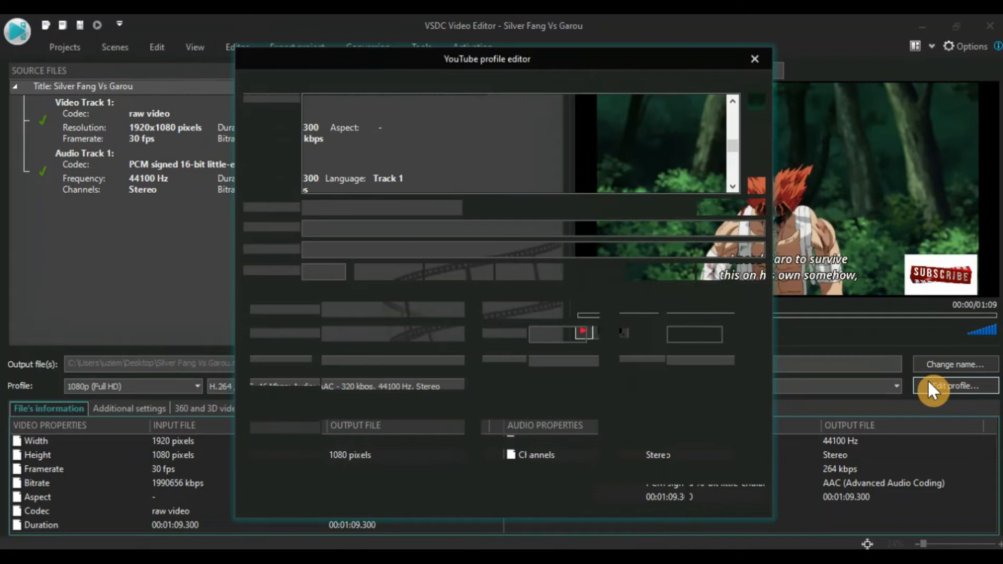
Step: Review the 1080p profile filter and H.264/AAC settings, then cancel without changes
{"action": "left_click", "coordinate": [955, 386]}
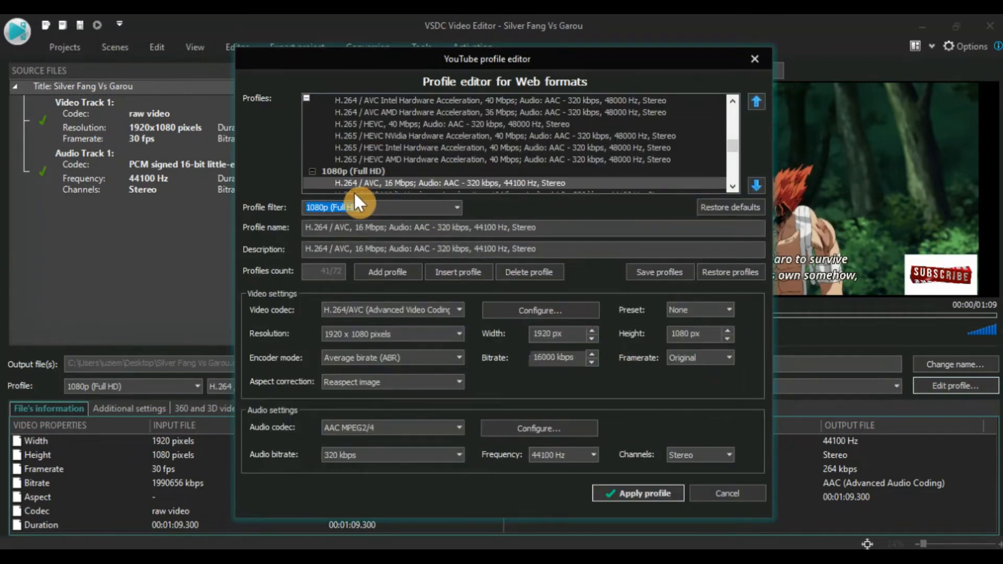
{"action": "mouse_move", "coordinate": [715, 459]}
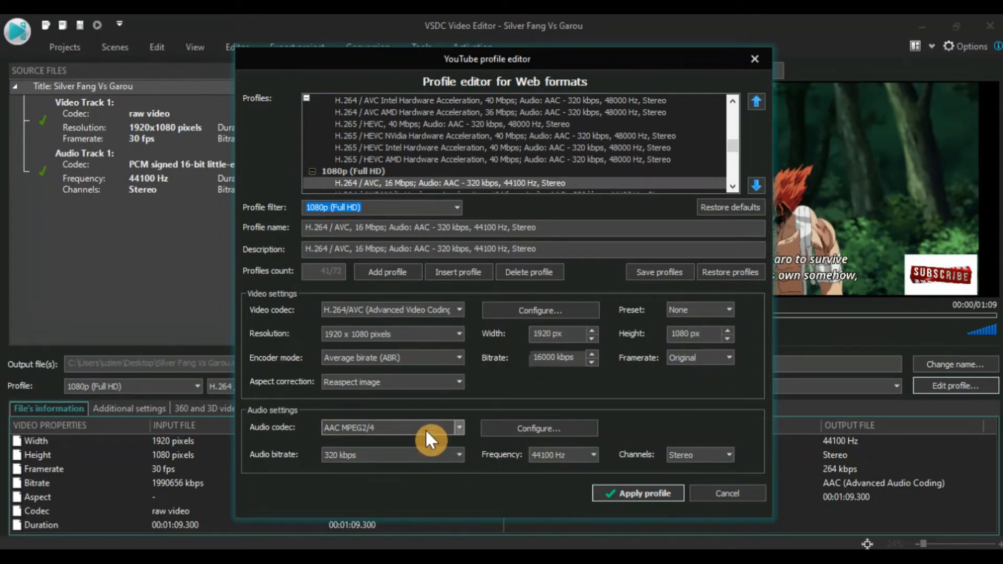
{"action": "mouse_move", "coordinate": [539, 311]}
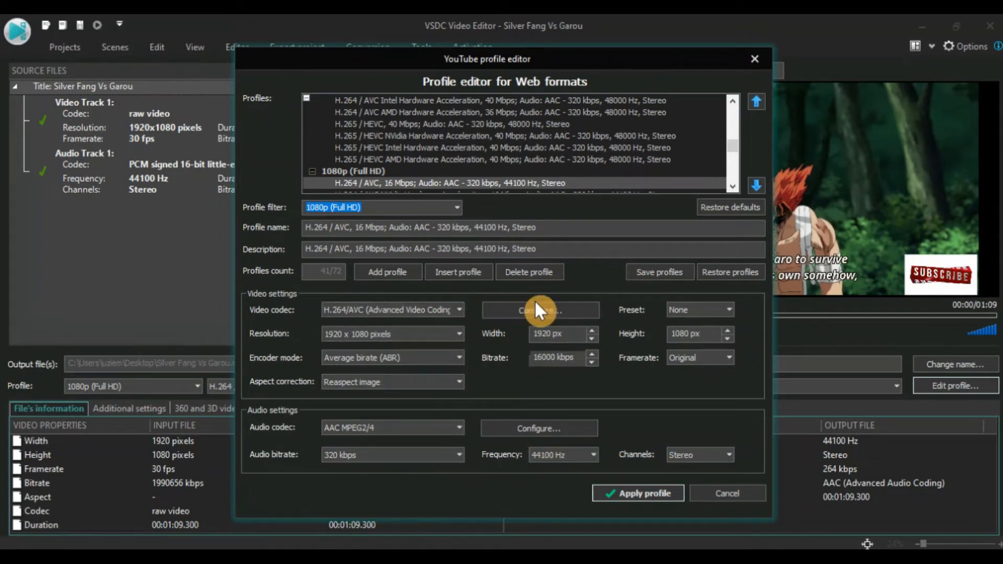
{"action": "mouse_move", "coordinate": [727, 493]}
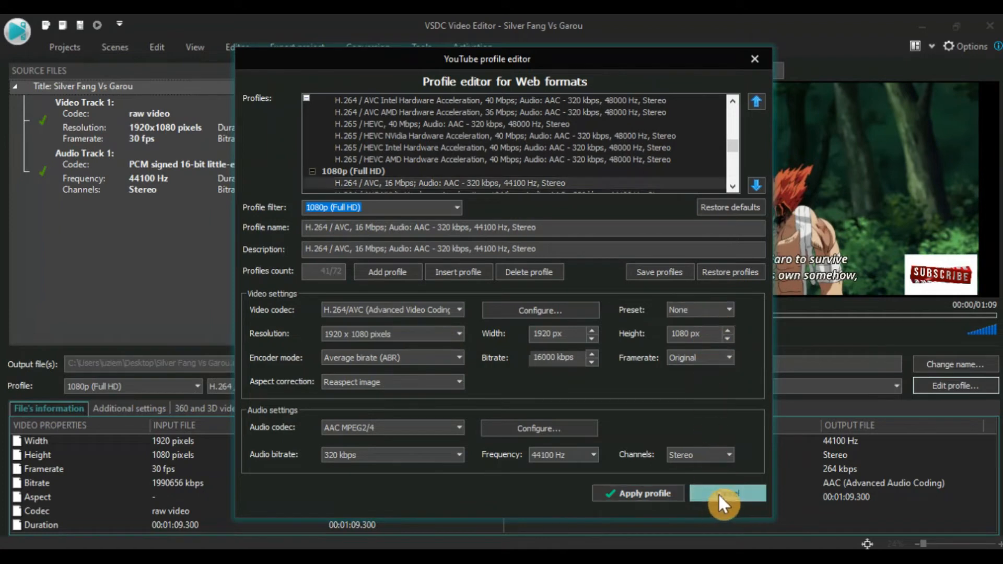
{"action": "left_click", "coordinate": [727, 493]}
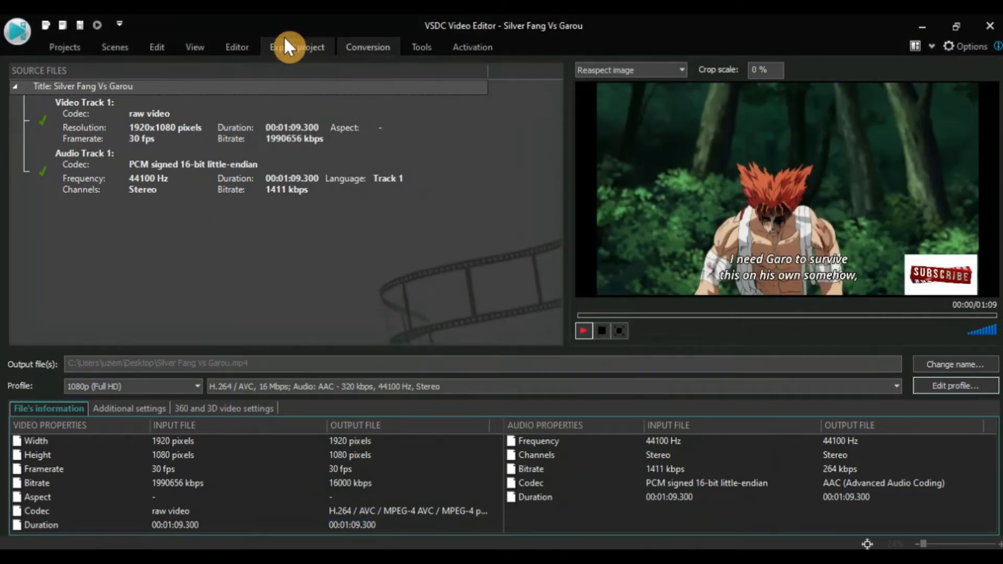
Step: Export the project, continuing past the premium features dialog
{"action": "left_click", "coordinate": [296, 46]}
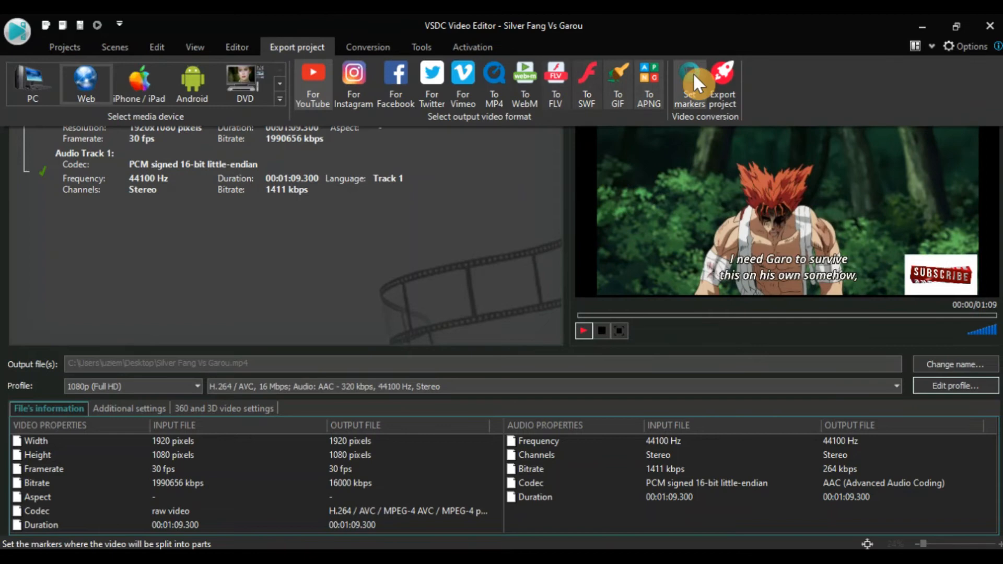
{"action": "mouse_move", "coordinate": [722, 77]}
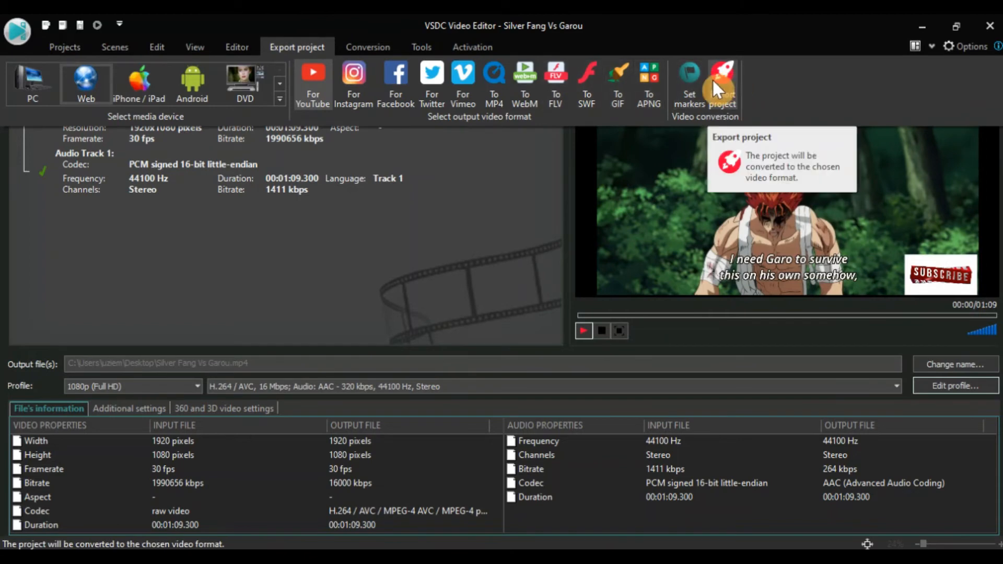
{"action": "left_click", "coordinate": [721, 74]}
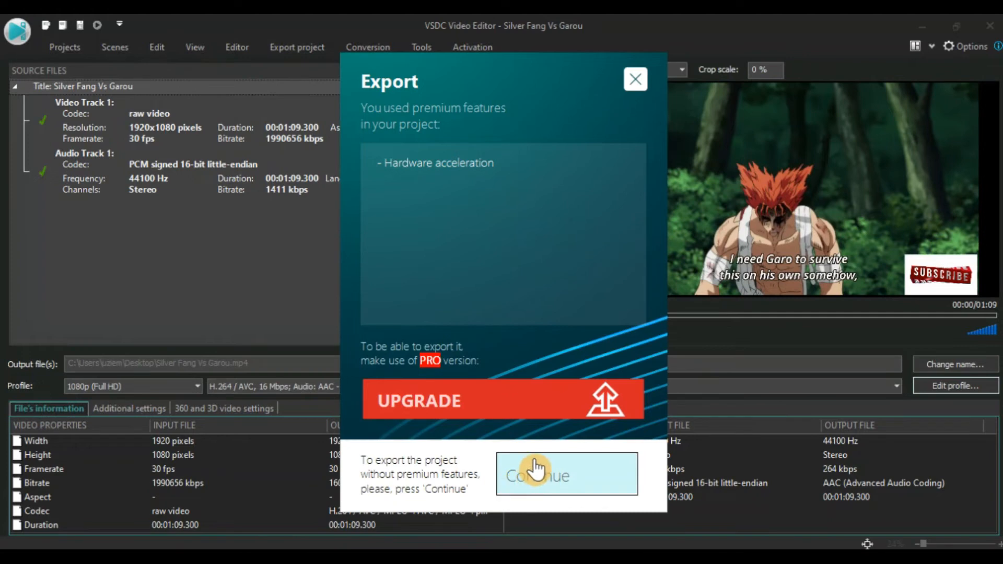
{"action": "left_click", "coordinate": [565, 475]}
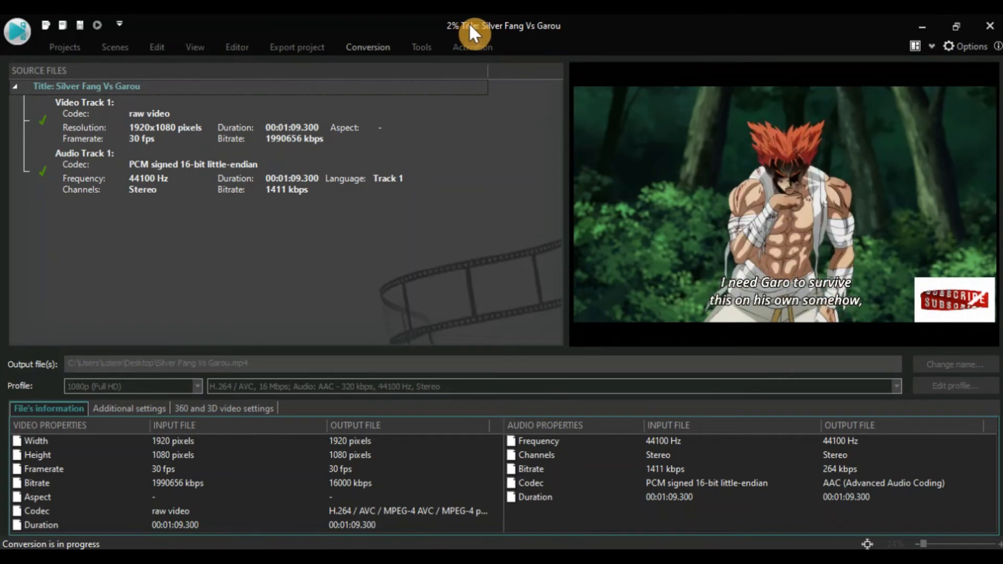
{"action": "mouse_move", "coordinate": [500, 77]}
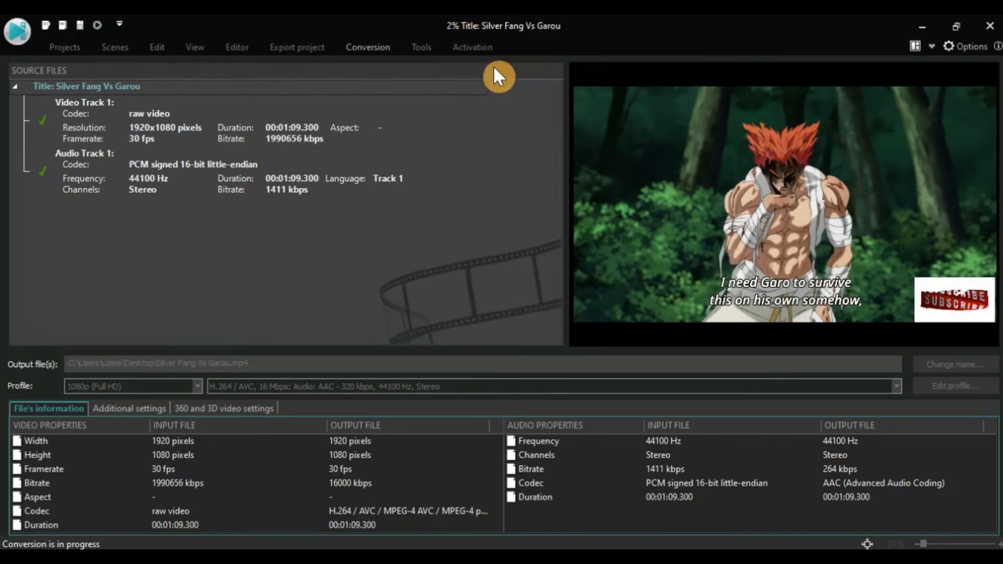
{"action": "mouse_move", "coordinate": [482, 60]}
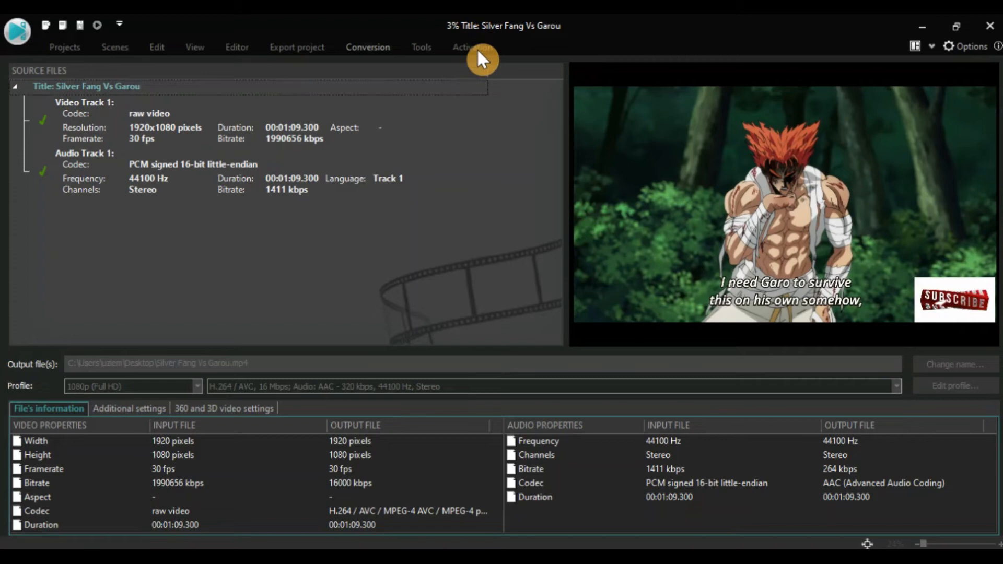
{"action": "mouse_move", "coordinate": [12, 96]}
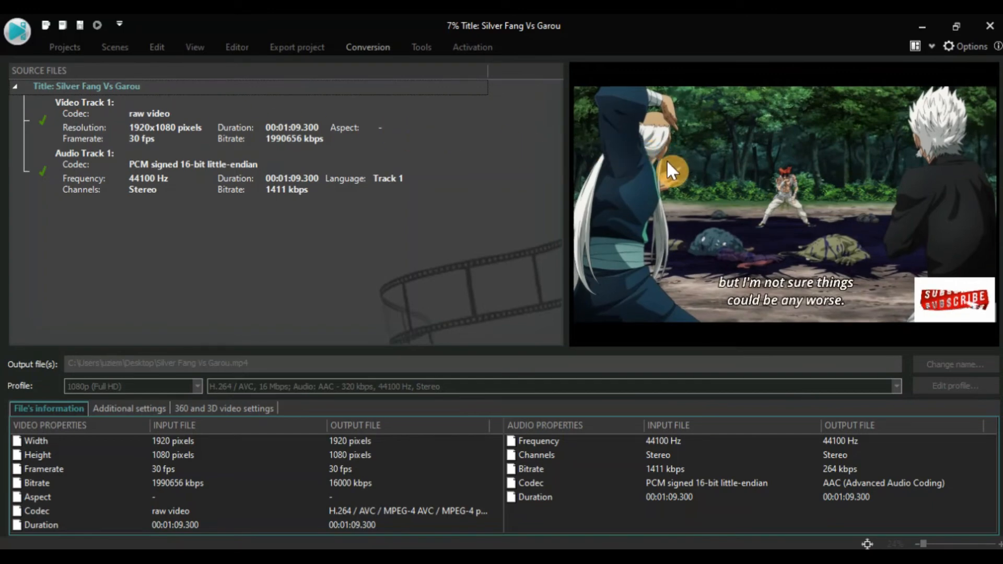
{"action": "mouse_move", "coordinate": [458, 48]}
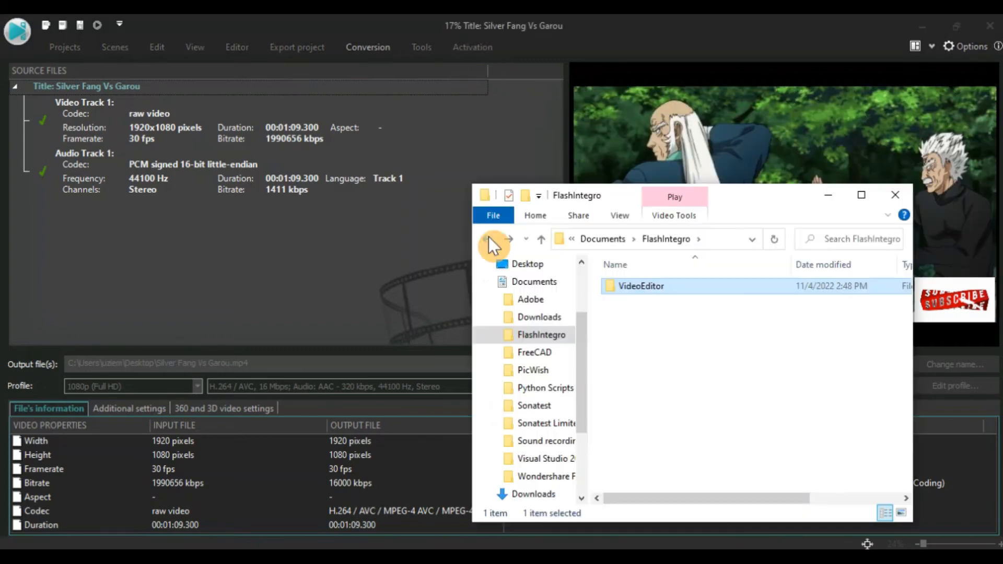
Step: Open 'Silver Fang Vs Garou 1' from FlashIntegro\VideoEditor in File Explorer
{"action": "left_click", "coordinate": [894, 194]}
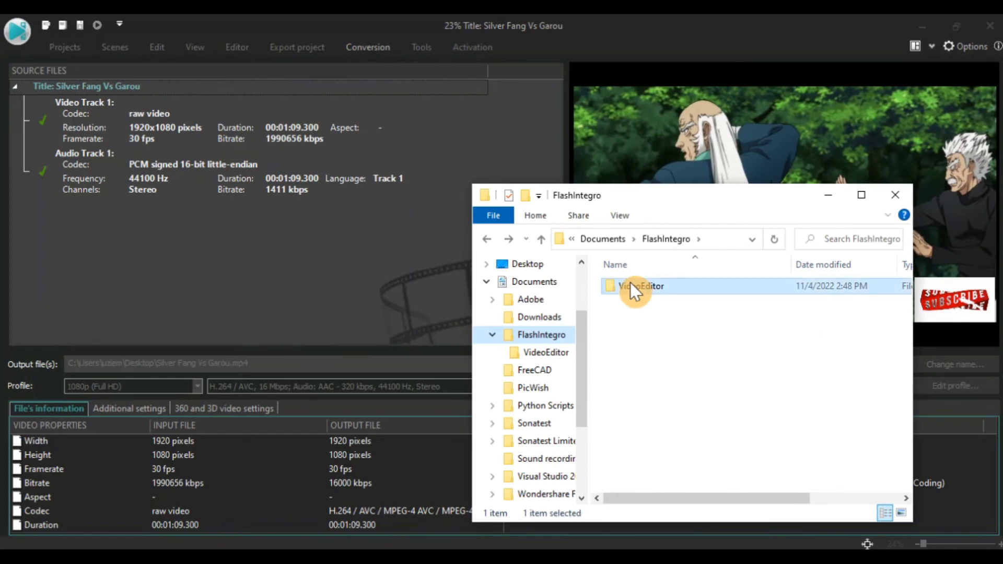
{"action": "double_click", "coordinate": [640, 286]}
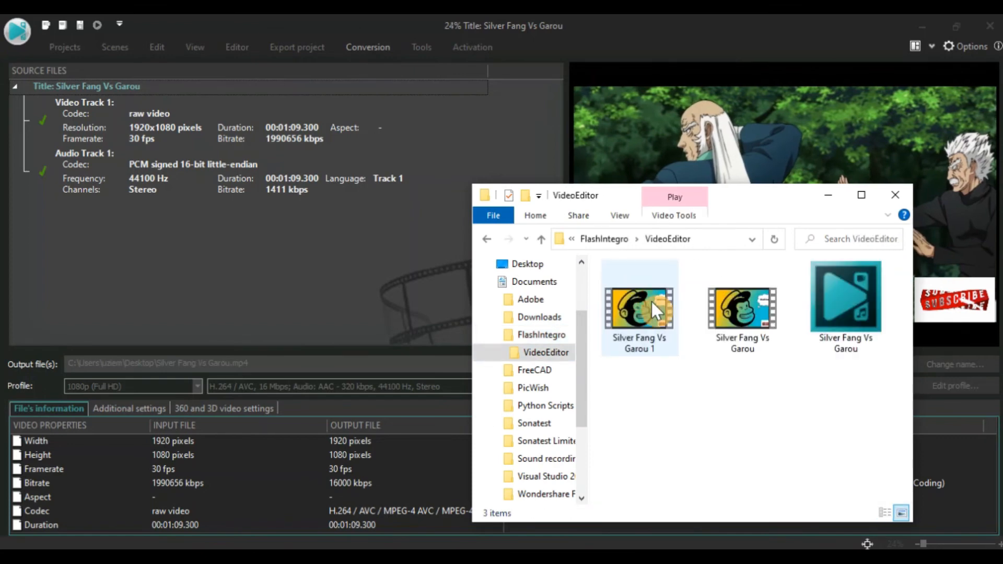
{"action": "left_click", "coordinate": [638, 307]}
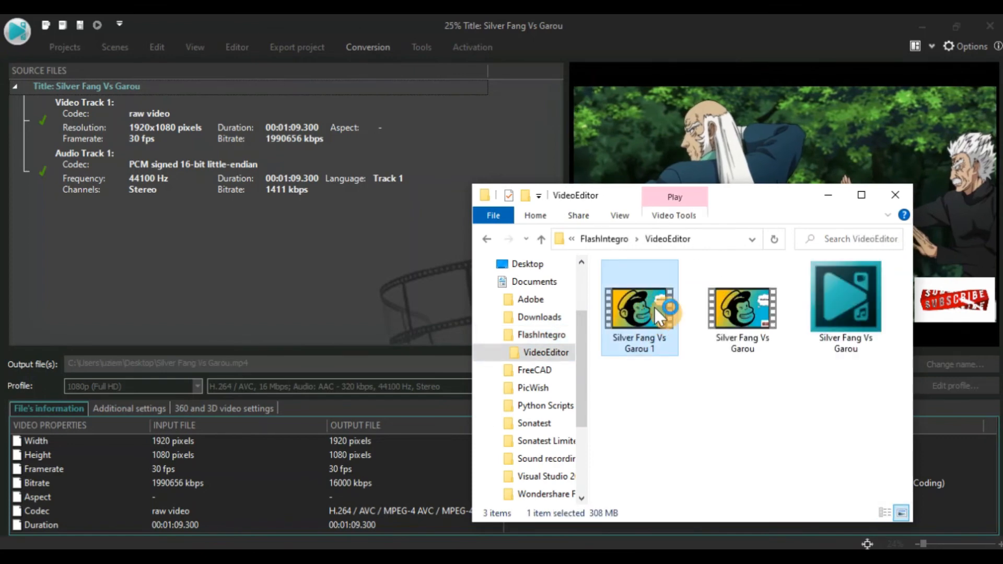
{"action": "double_click", "coordinate": [638, 308]}
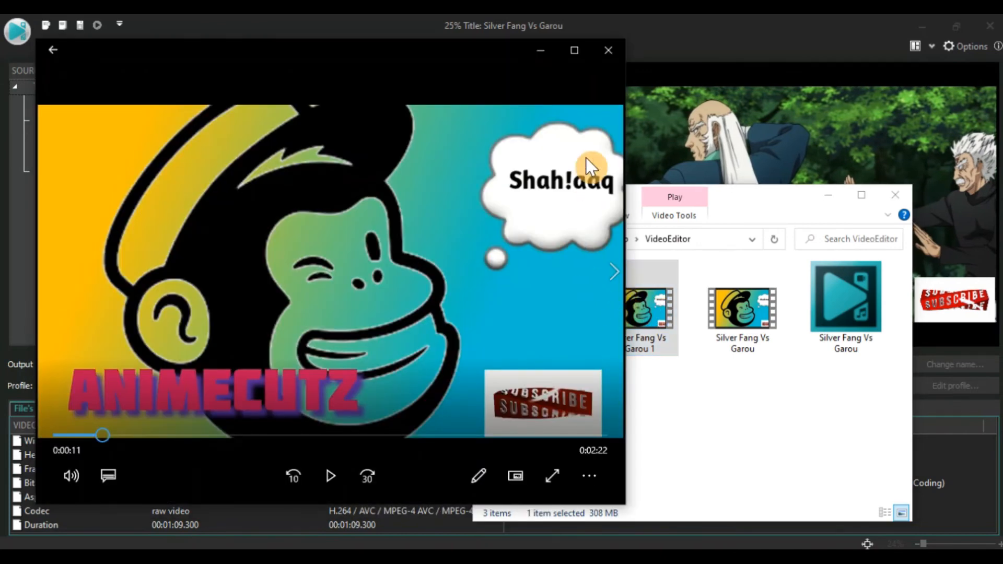
Step: Start playback of 'Silver Fang Vs Garou 1' in Windows Media Player
{"action": "left_click", "coordinate": [330, 476]}
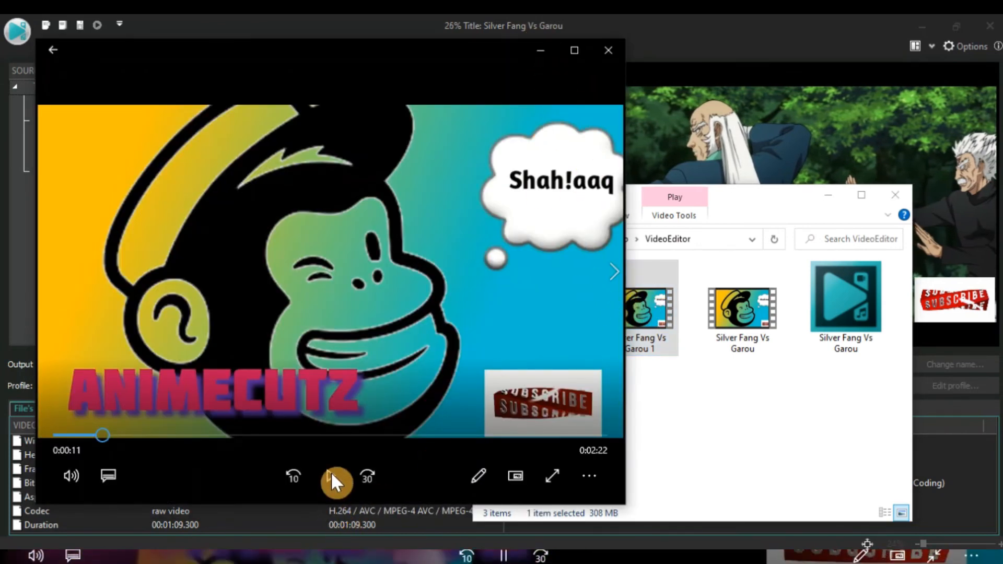
{"action": "left_click", "coordinate": [551, 476]}
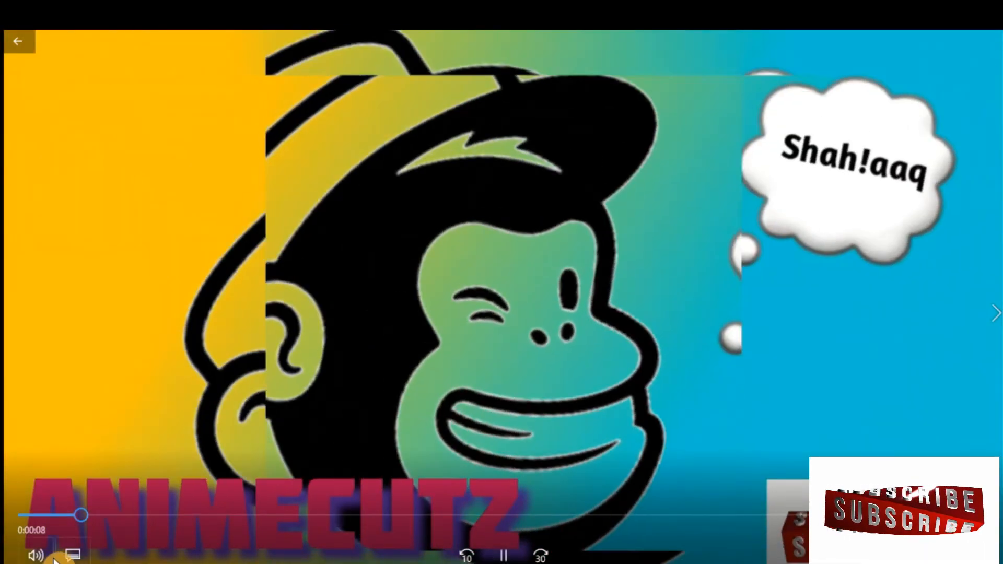